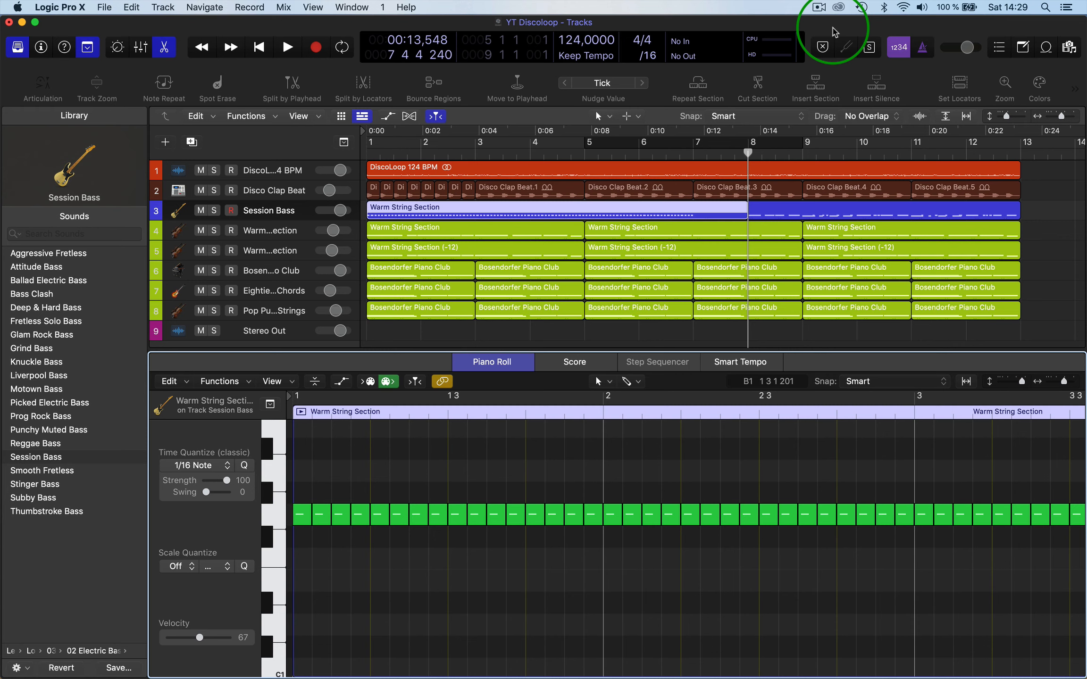
- Select the first string note and show the Event List with 204 paired channel 1 and 7 events
{"action": "left_click", "coordinate": [302, 516]}
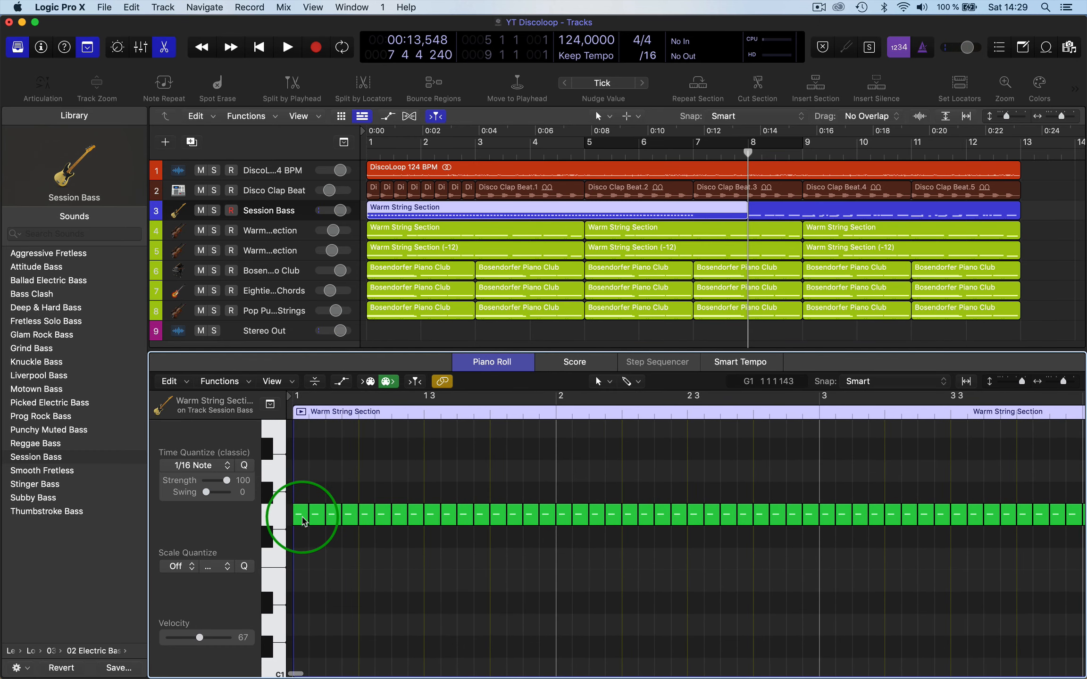
{"action": "left_click", "coordinate": [299, 516]}
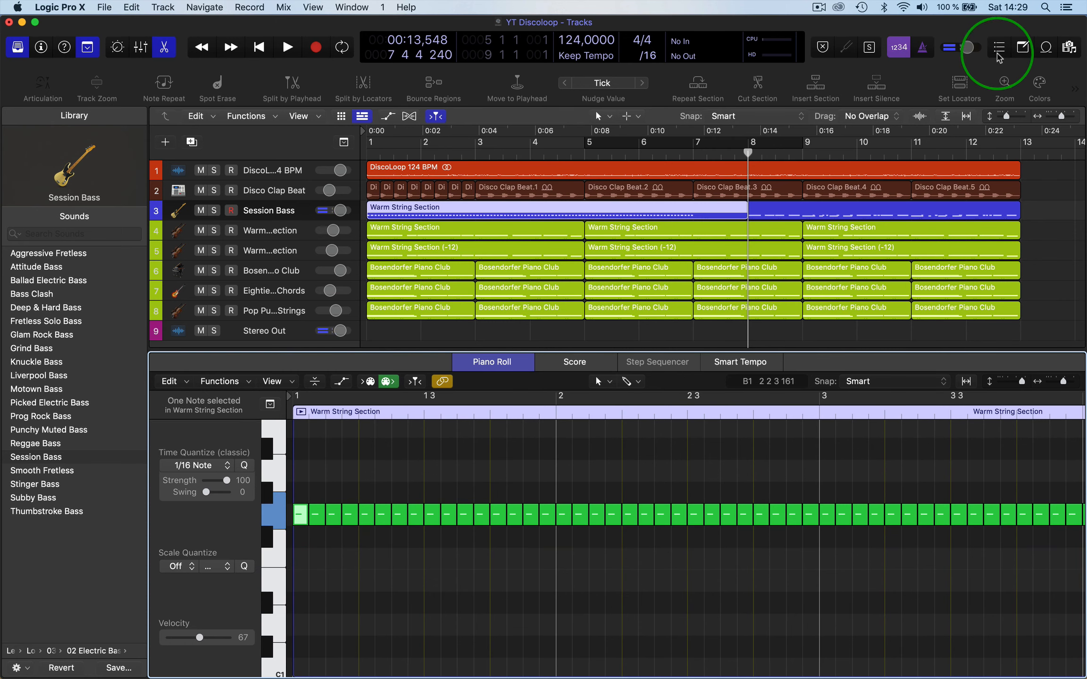
{"action": "left_click", "coordinate": [1000, 47]}
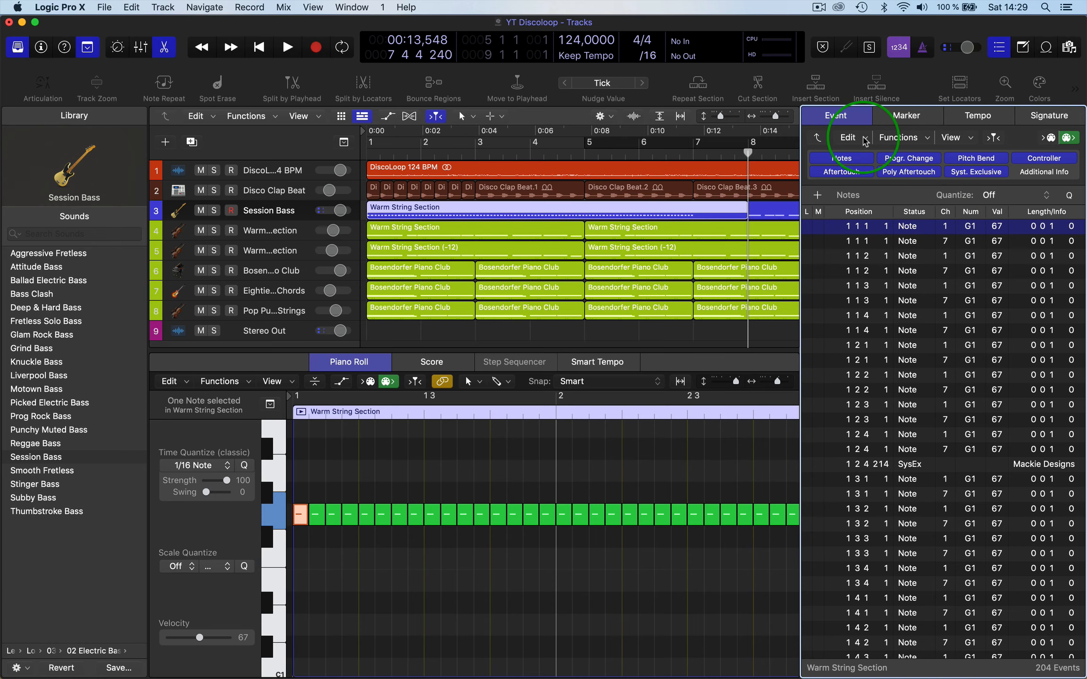
- Select every channel-1 event via Same MIDI Channel and delete them, leaving 96 channel-7 notes
{"action": "left_click", "coordinate": [805, 33]}
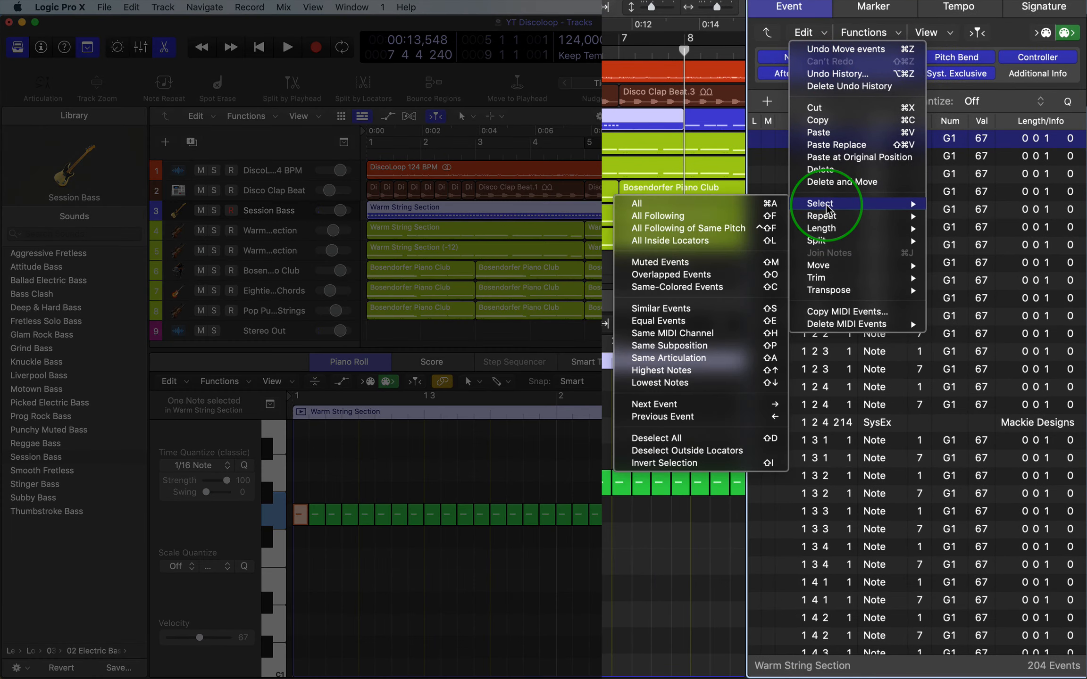
{"action": "mouse_move", "coordinate": [682, 321]}
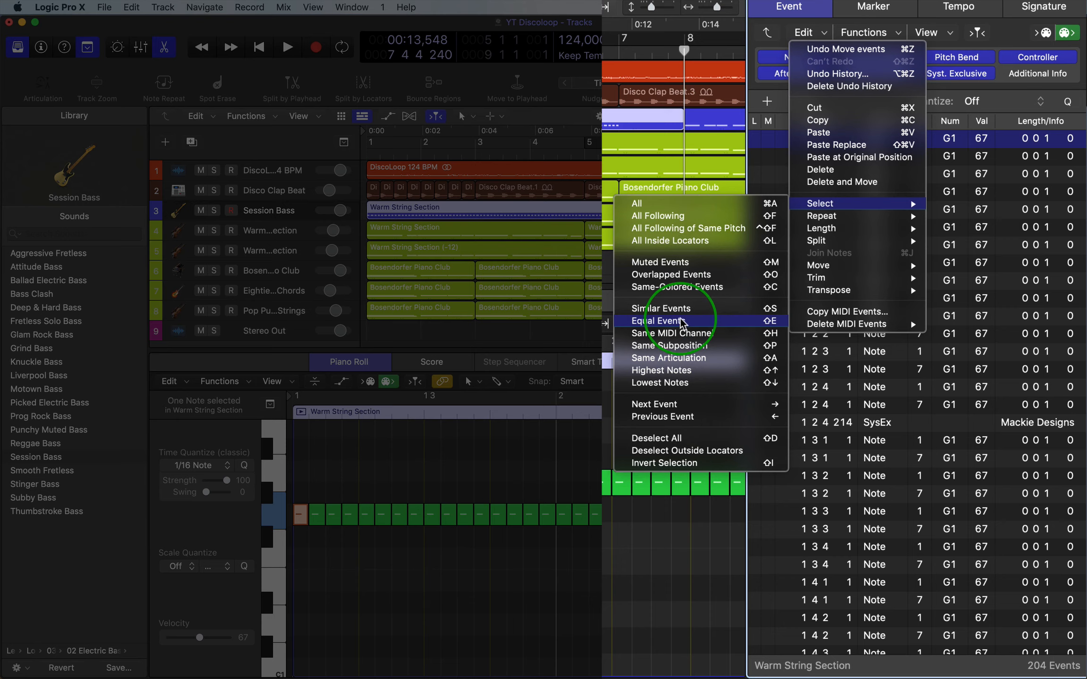
{"action": "mouse_move", "coordinate": [689, 337]}
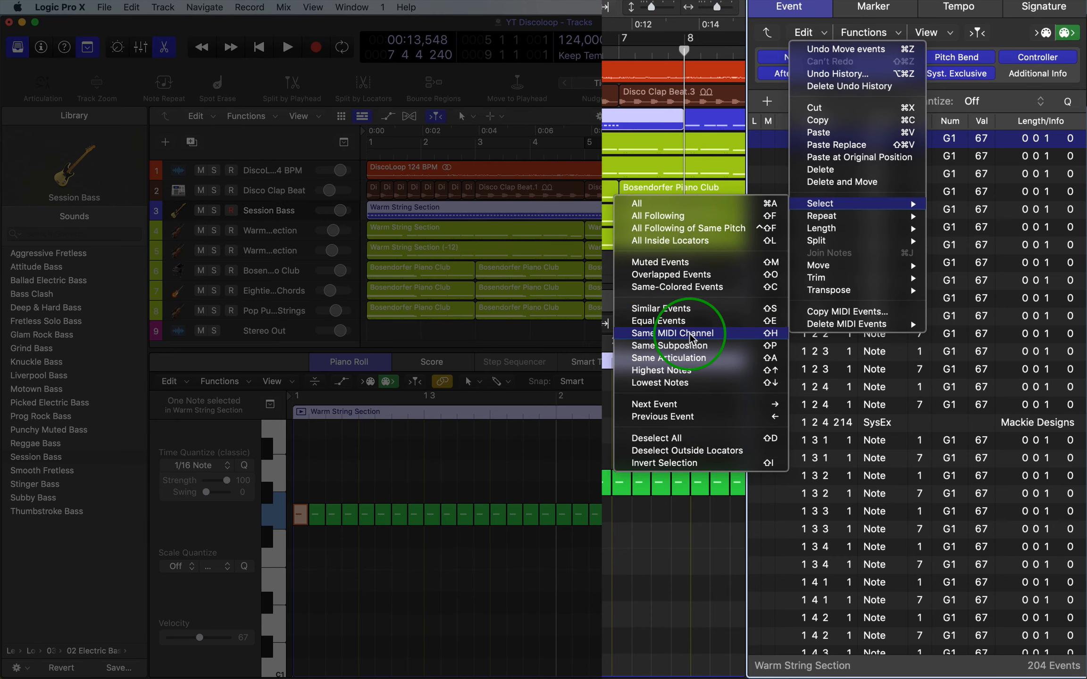
{"action": "left_click", "coordinate": [680, 333]}
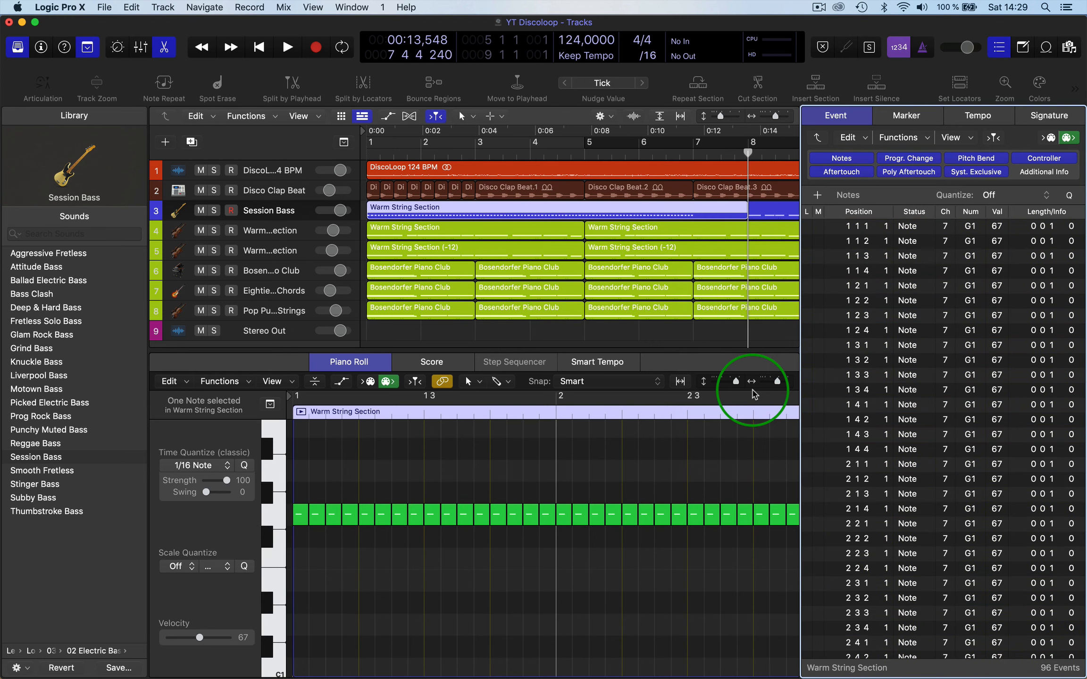
{"action": "mouse_move", "coordinate": [905, 447]}
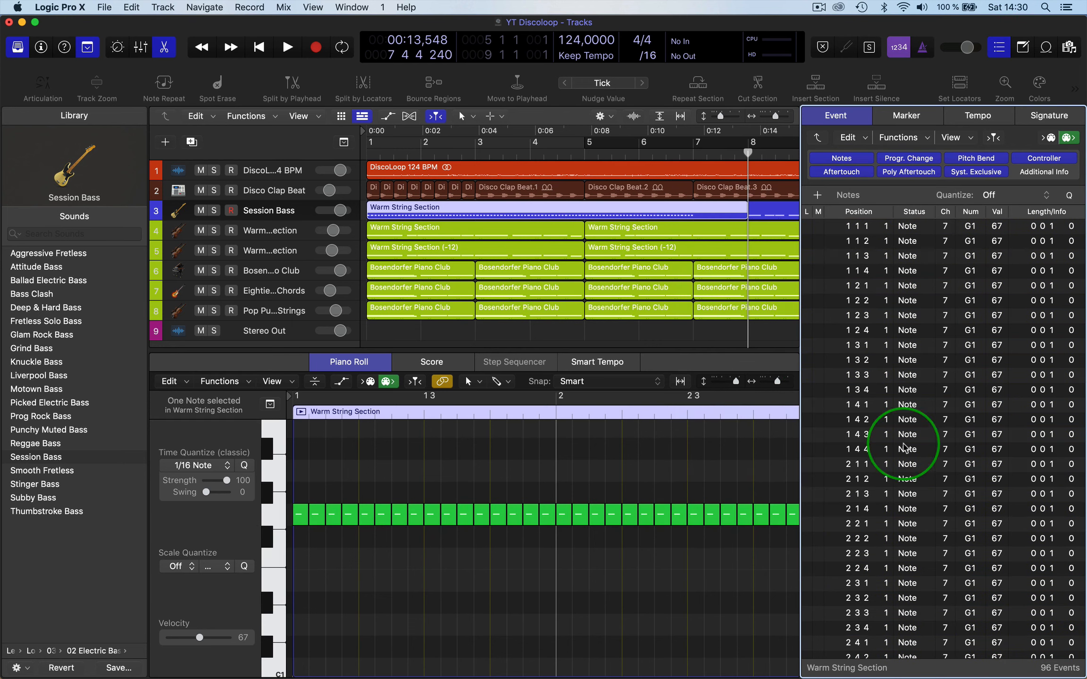
{"action": "key", "text": "cmd"}
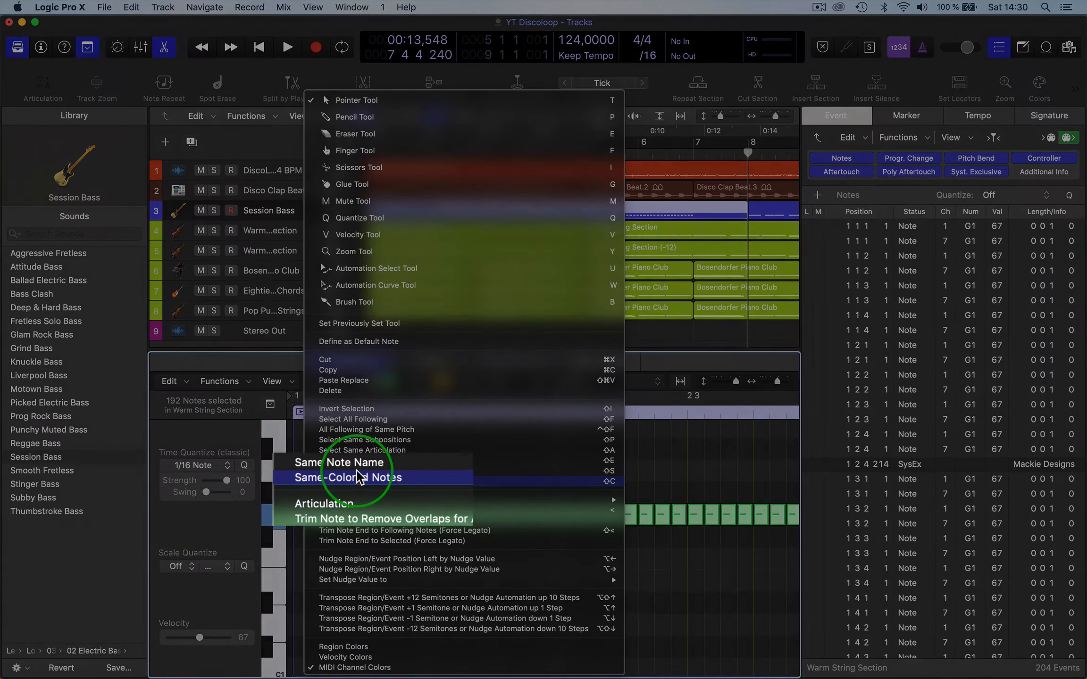
{"action": "left_click", "coordinate": [349, 477]}
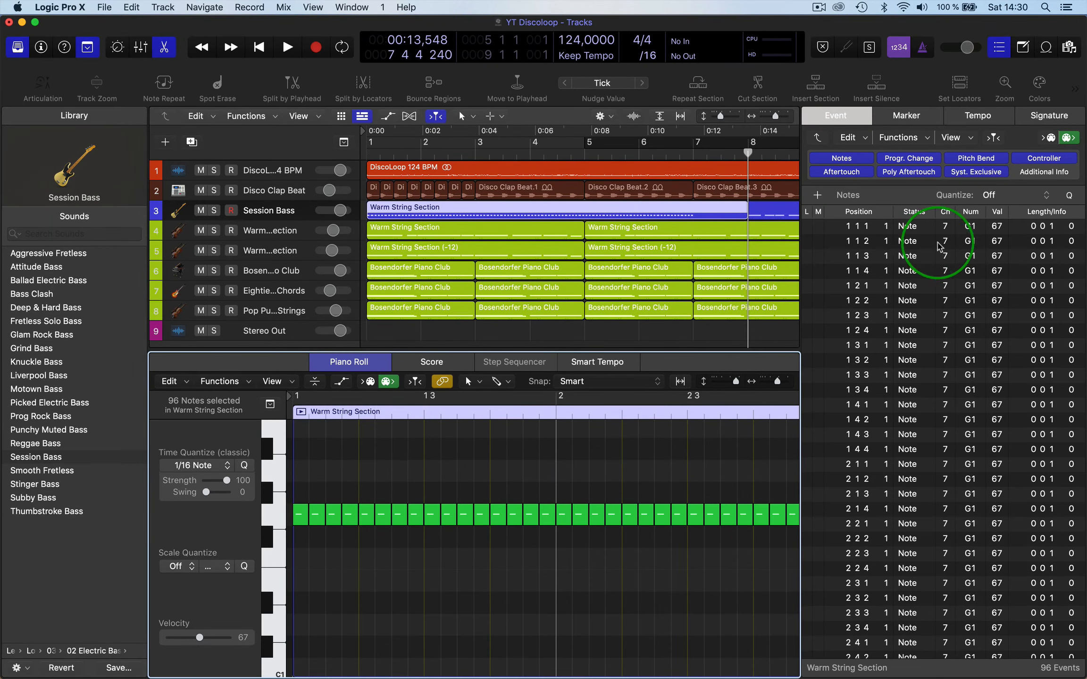
{"action": "mouse_move", "coordinate": [640, 560]}
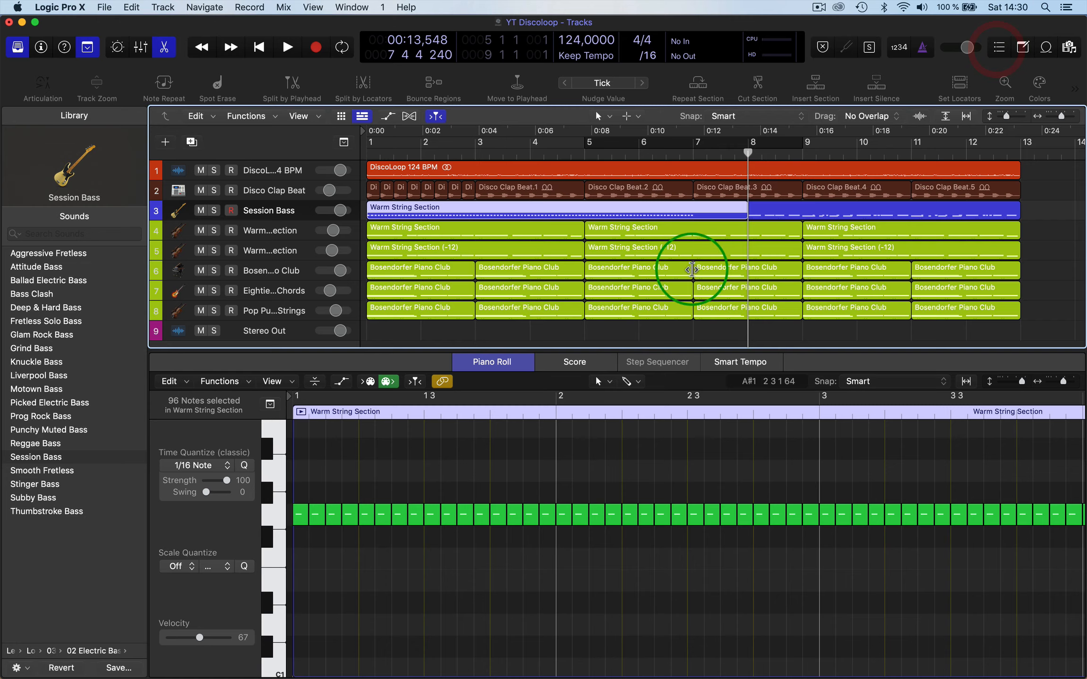
{"action": "mouse_move", "coordinate": [637, 350]}
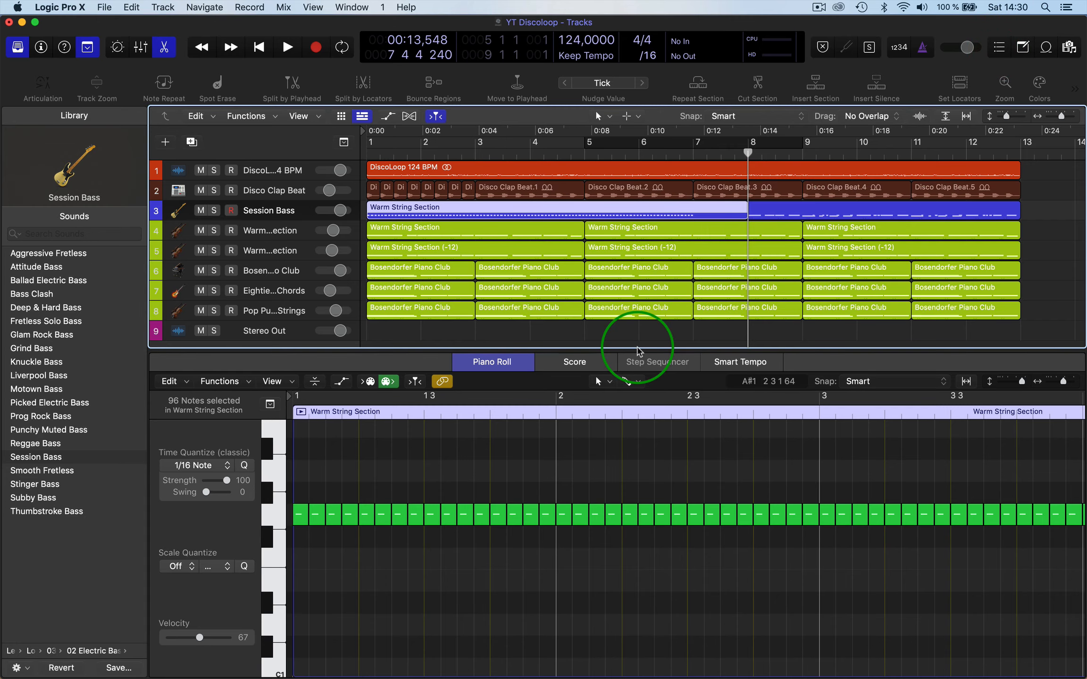